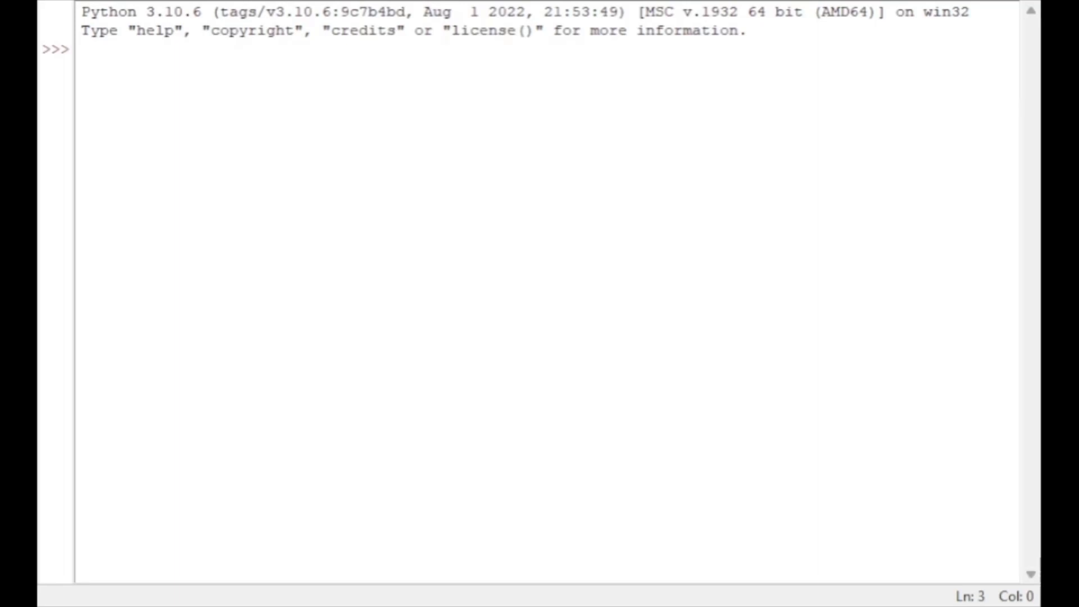
pyautogui.moveTo(171, 53)
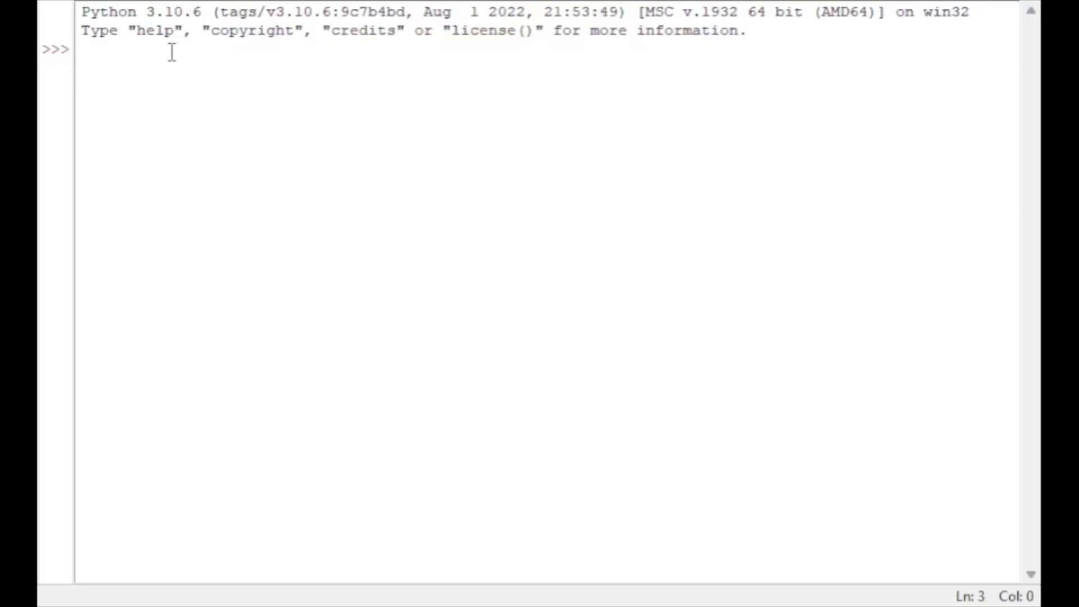
# Evaluate print(5+5) and print(10-5) at the prompt, getting 10 and 5
pyautogui.write('print(')
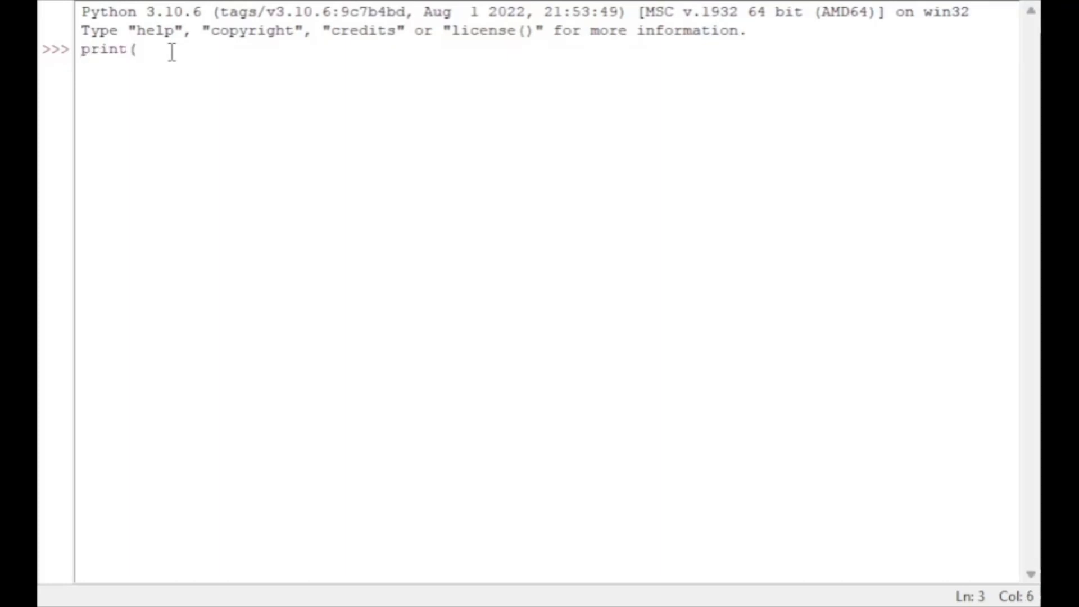
pyautogui.write('5=')
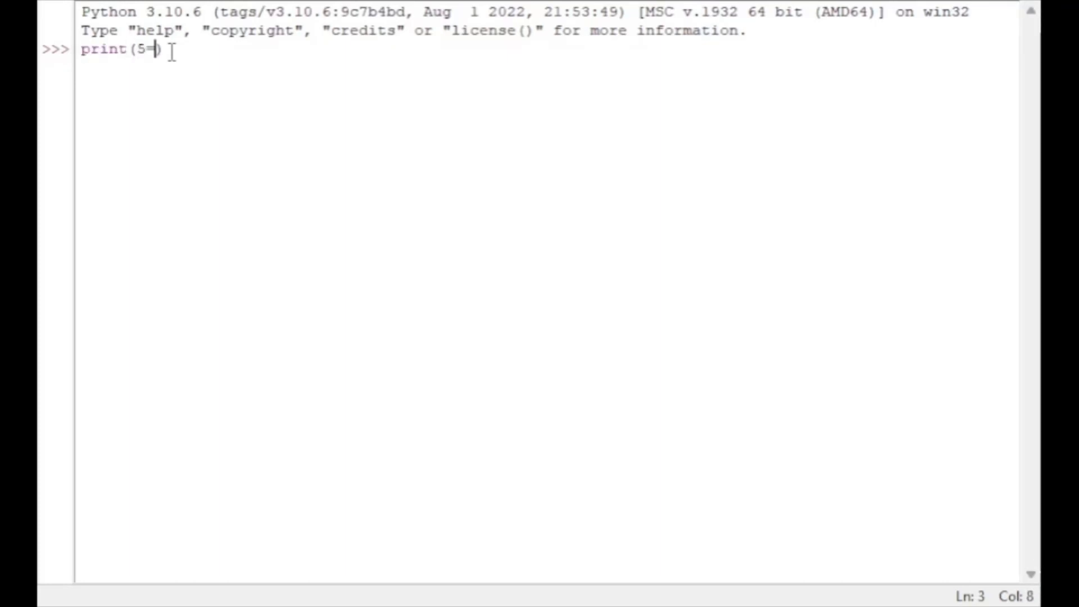
pyautogui.write('+5')
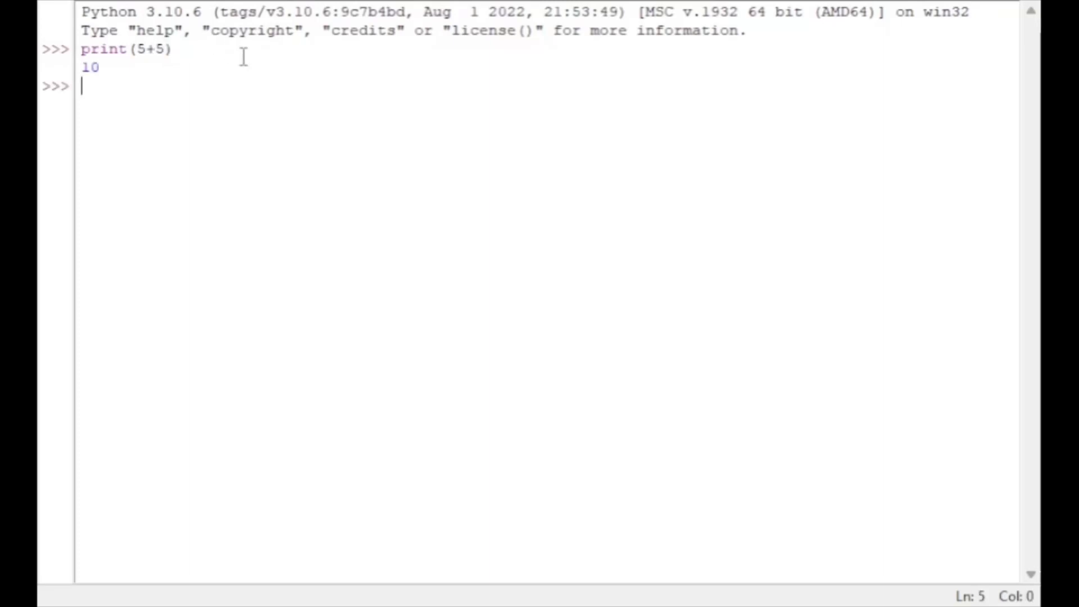
pyautogui.moveTo(150, 83)
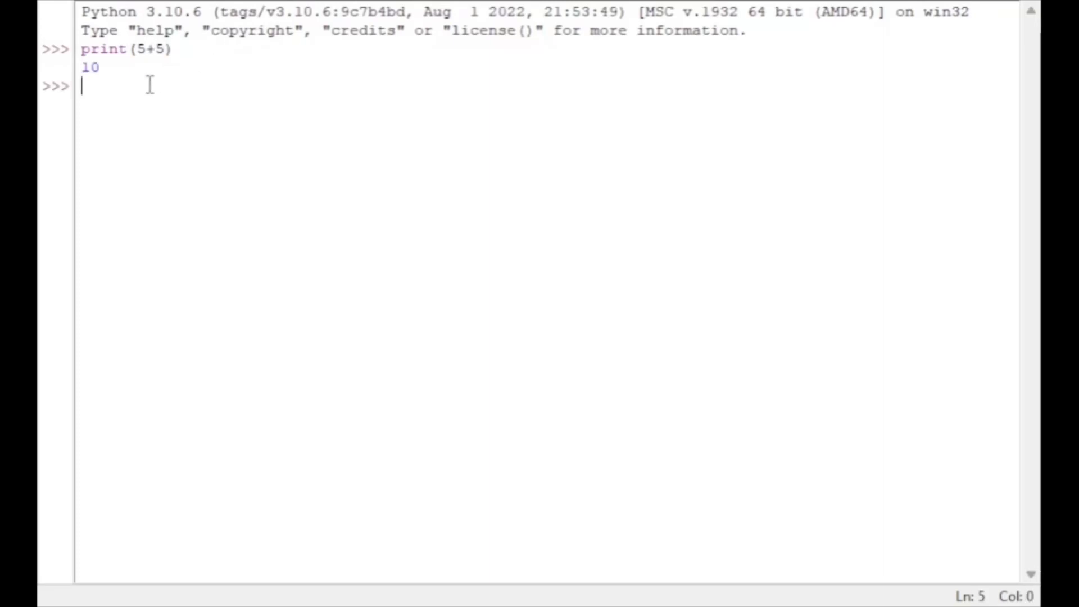
pyautogui.write('print(')
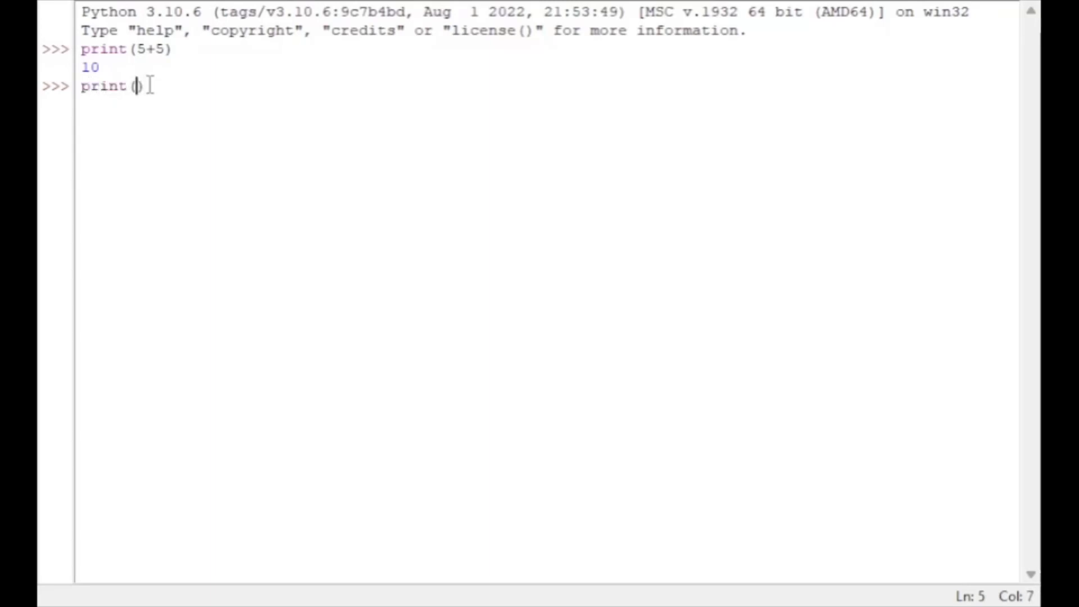
pyautogui.write('10-')
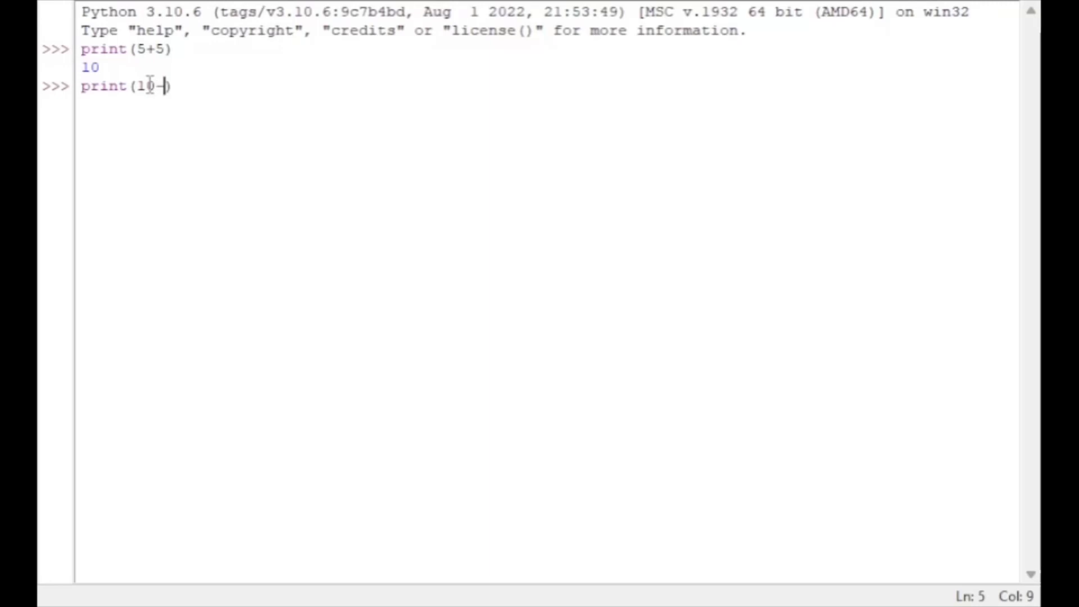
pyautogui.write('5')
pyautogui.press('enter')
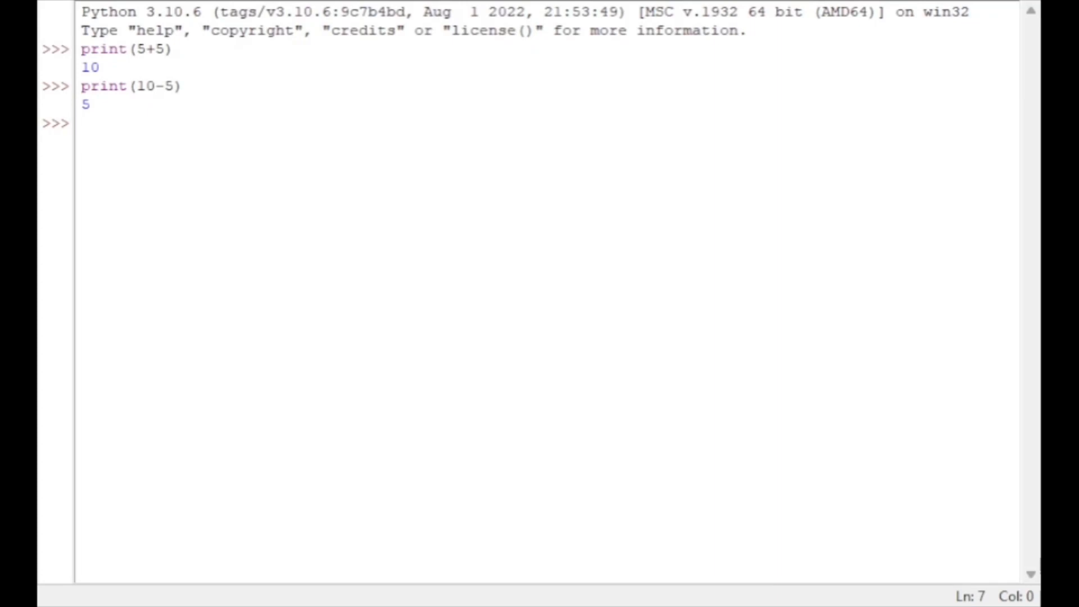
pyautogui.moveTo(126, 131)
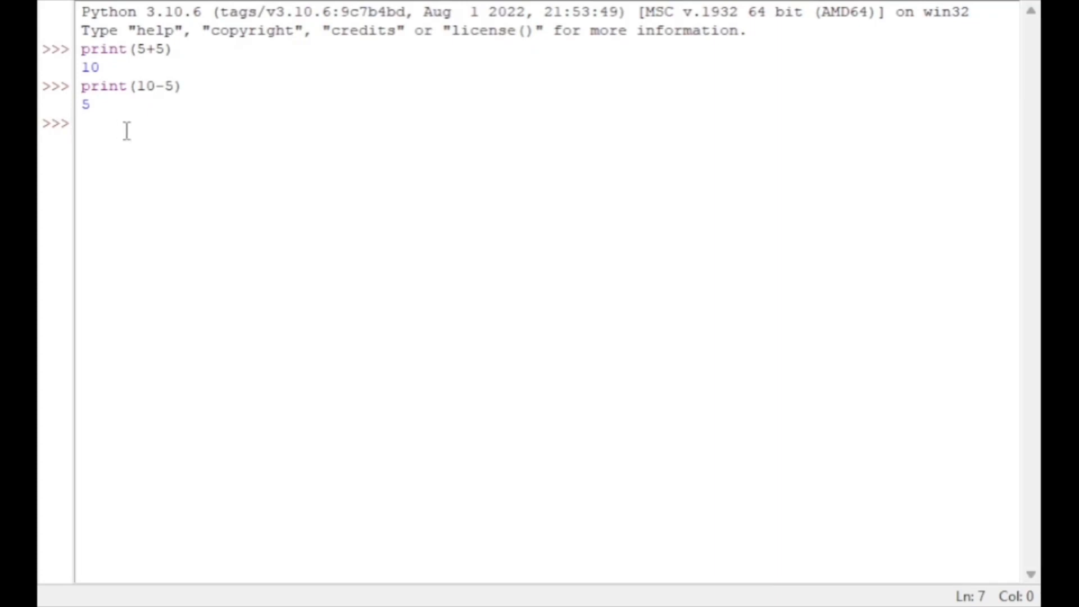
# Evaluate print(5*5) to get 25, then begin a division expression print(10/
pyautogui.write('print()')
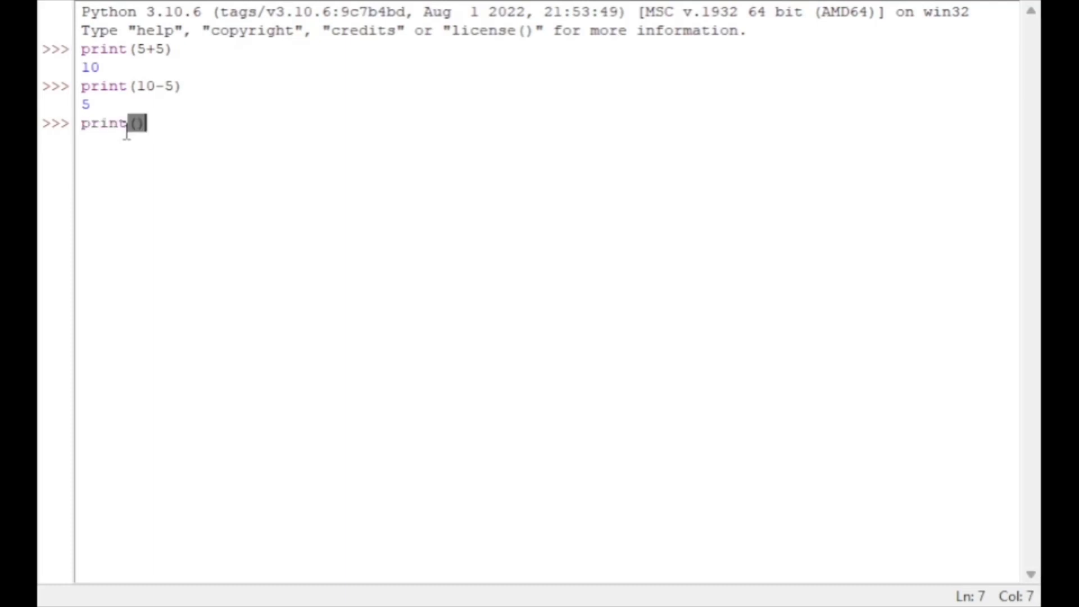
pyautogui.write('5')
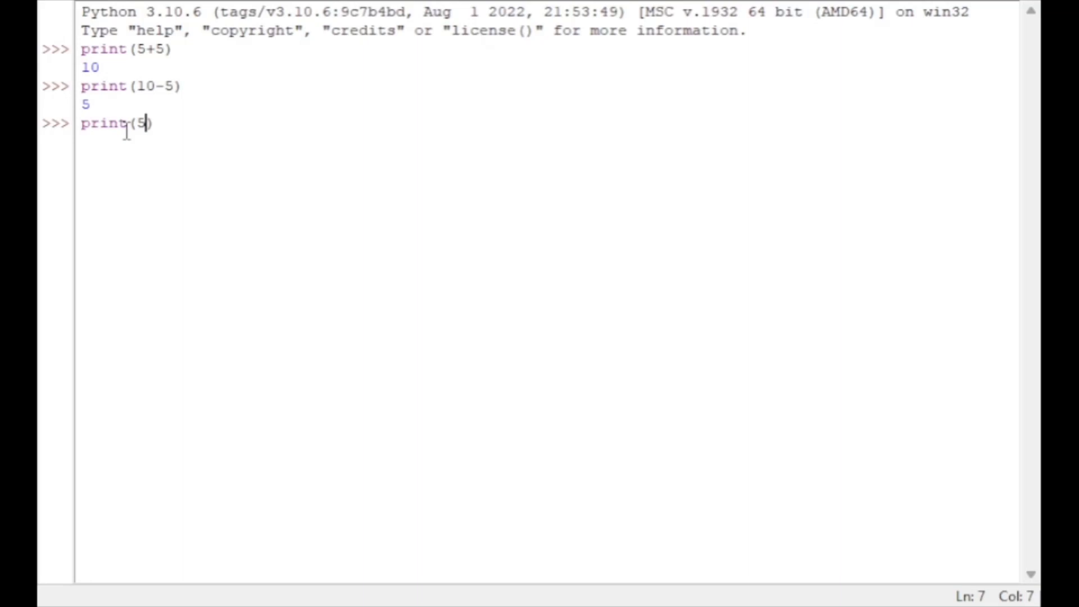
pyautogui.write('*')
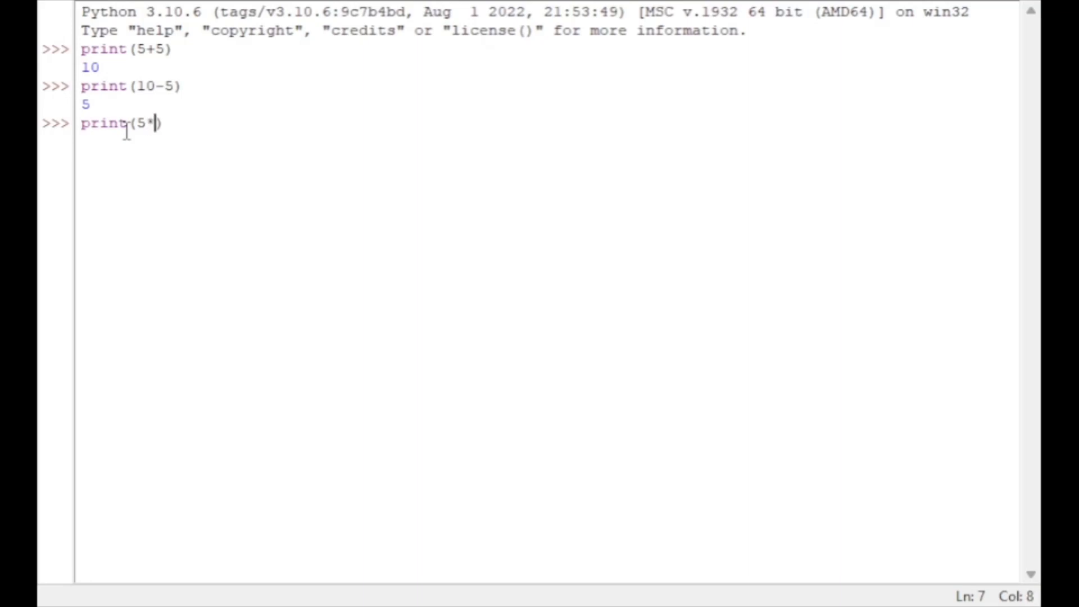
pyautogui.write('5)')
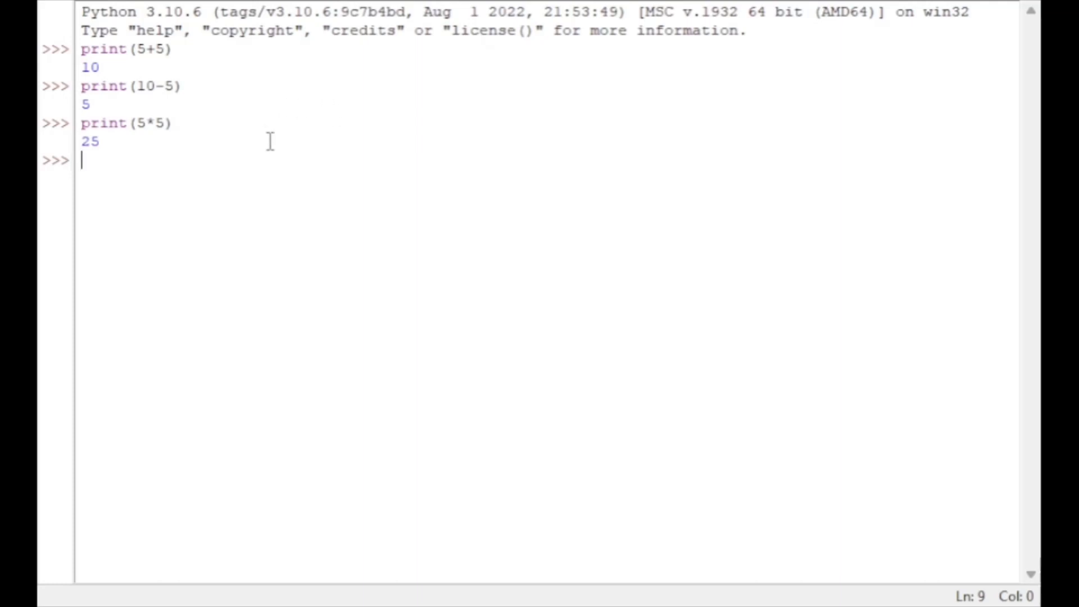
pyautogui.moveTo(278, 157)
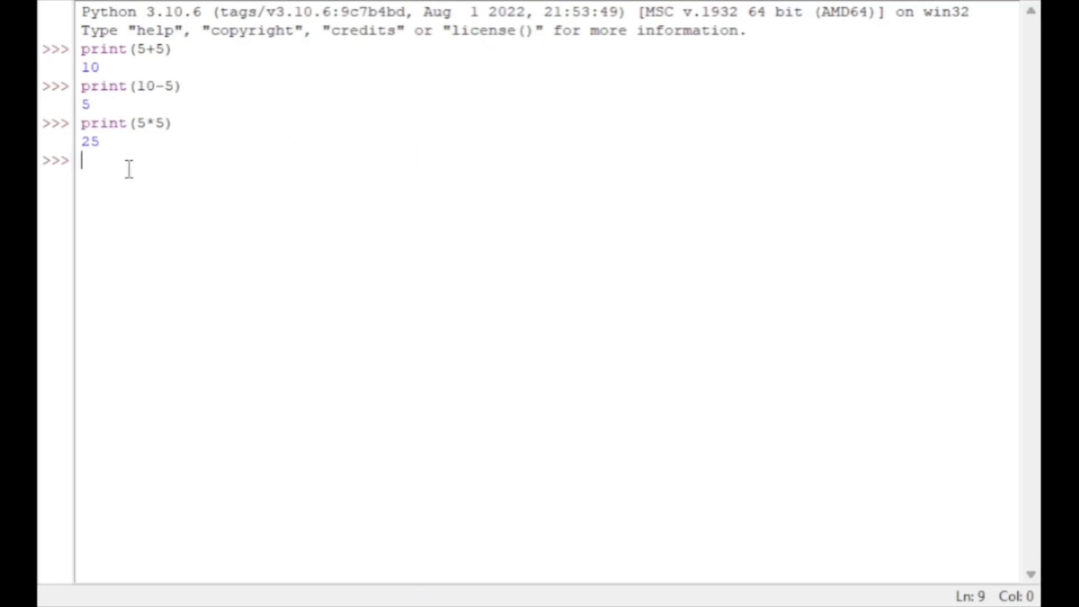
pyautogui.write('print')
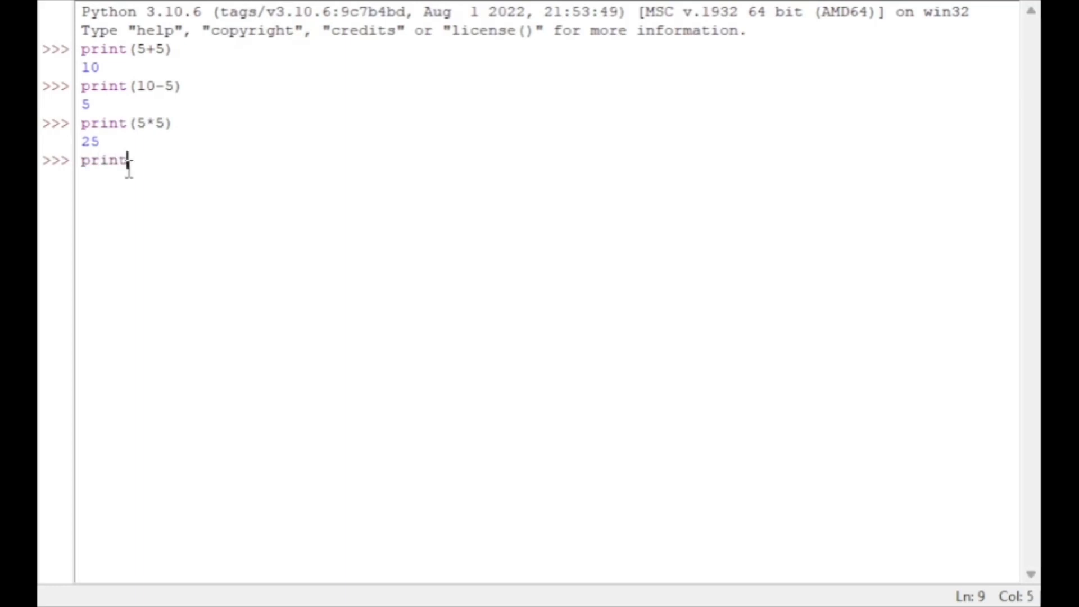
pyautogui.write('()')
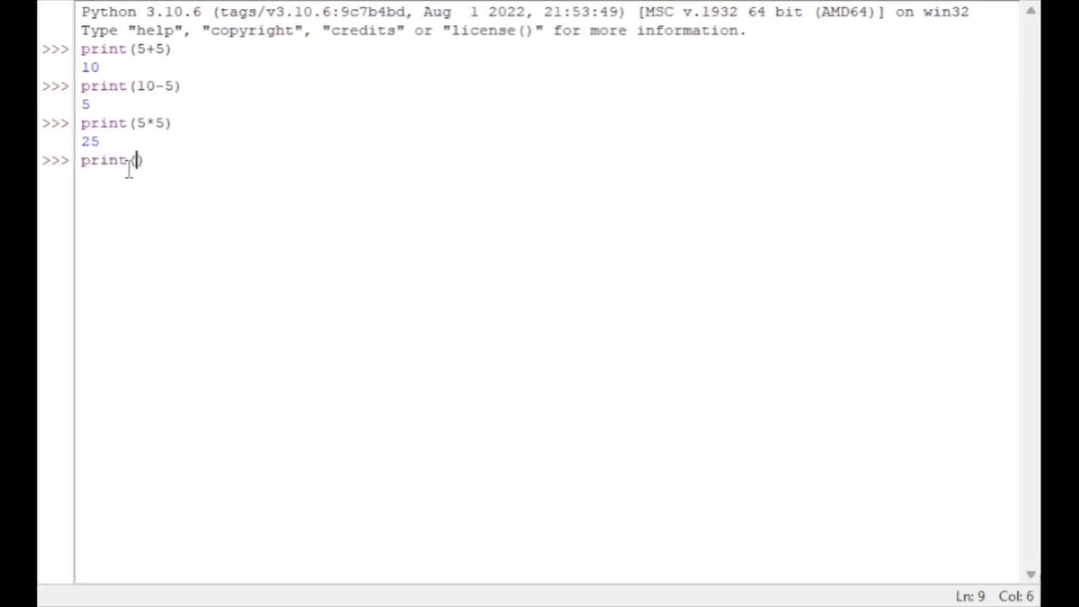
pyautogui.write('10')
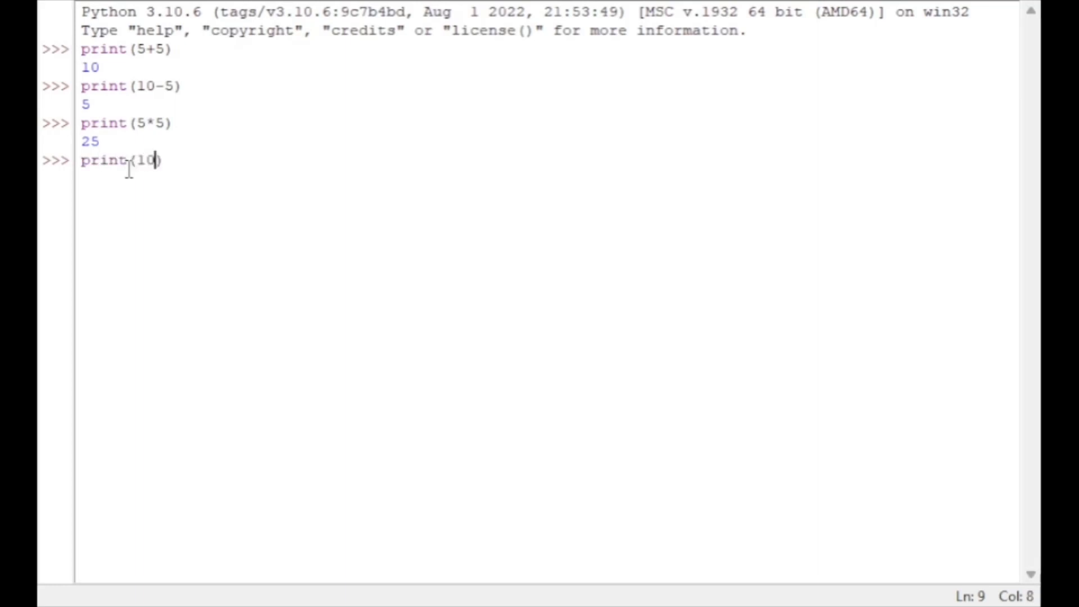
pyautogui.write('/')
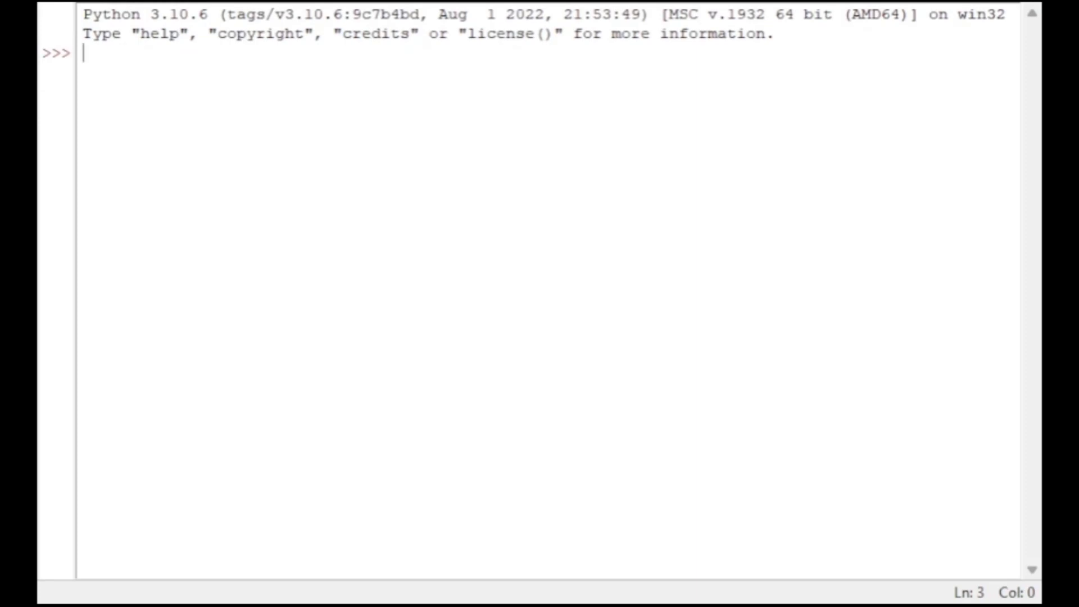
# Evaluate the grouped expression print((7-5)*(6/2)), which returns 6.0
pyautogui.write('print(')
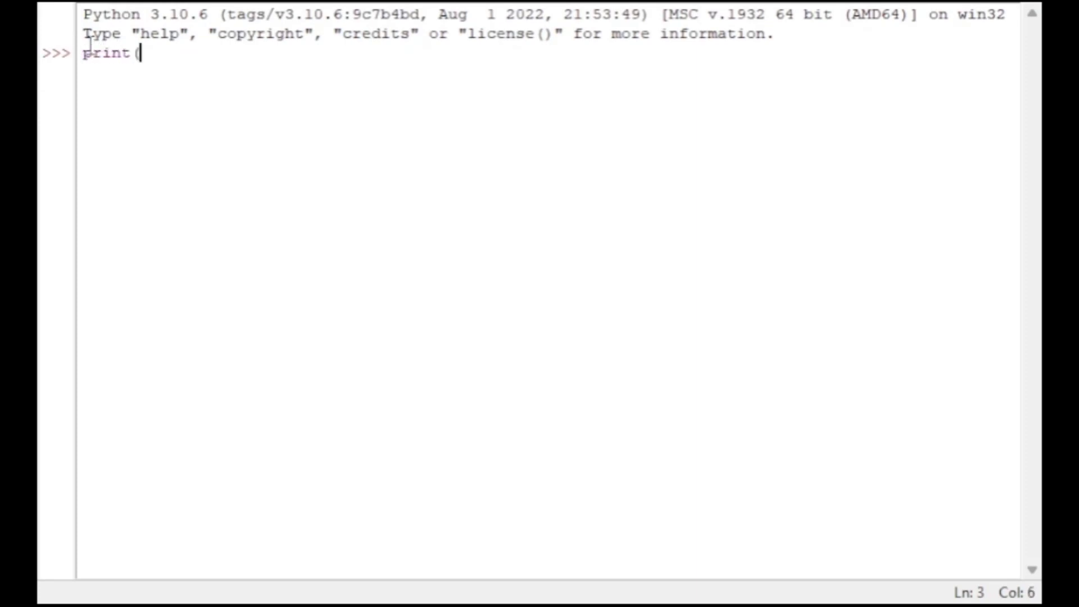
pyautogui.write('()')
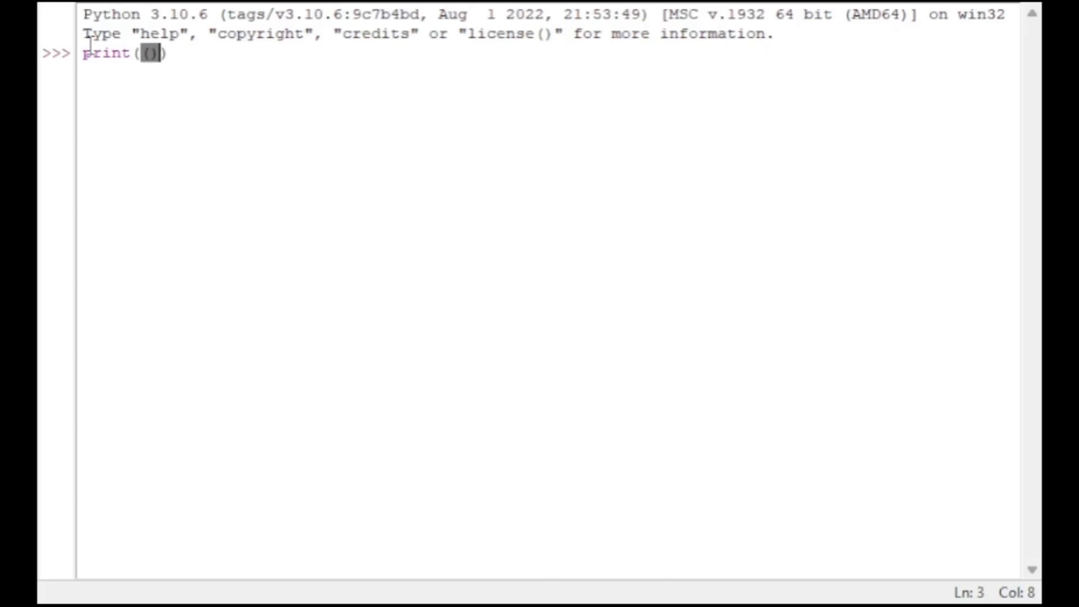
pyautogui.write('7')
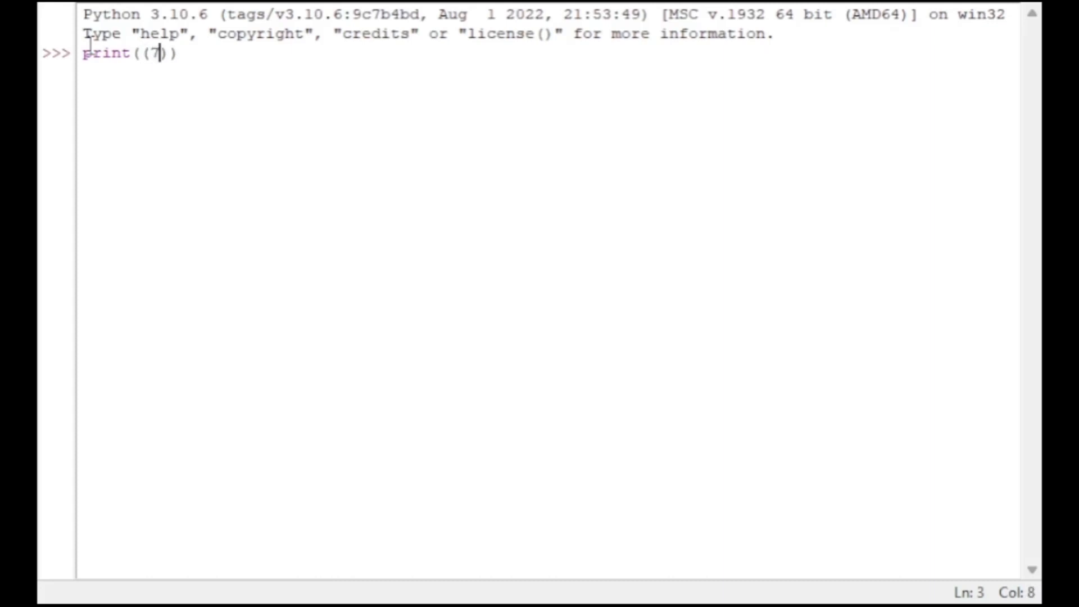
pyautogui.write('-5')
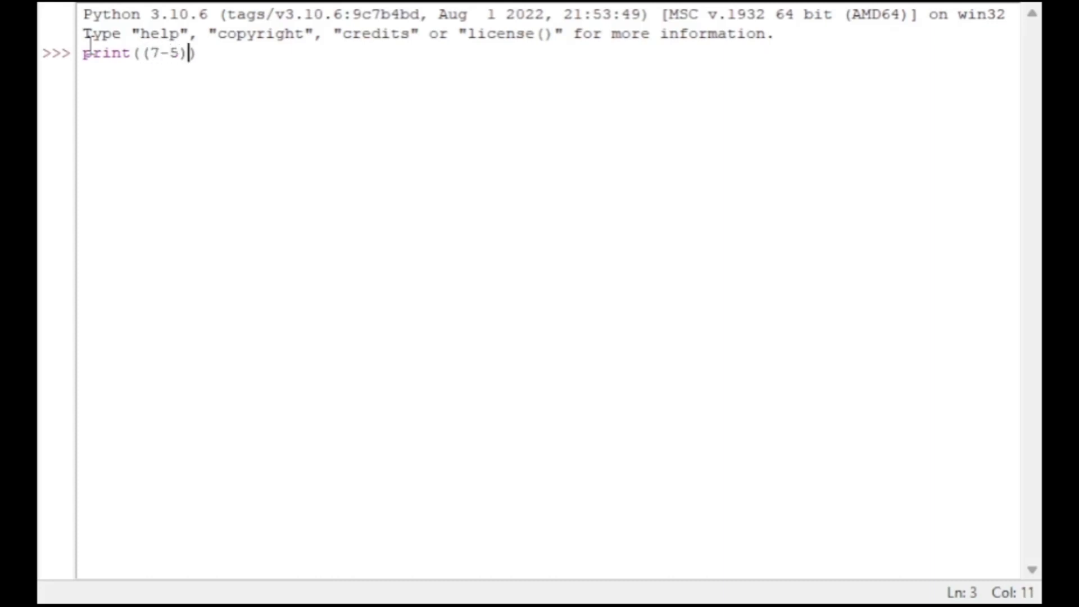
pyautogui.write('*()')
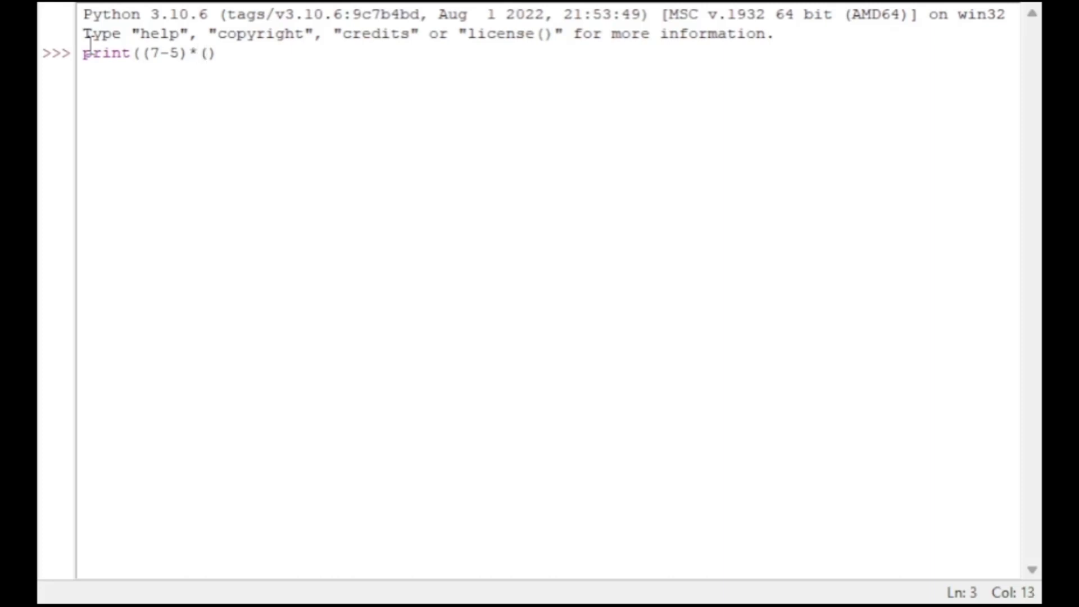
pyautogui.write(')')
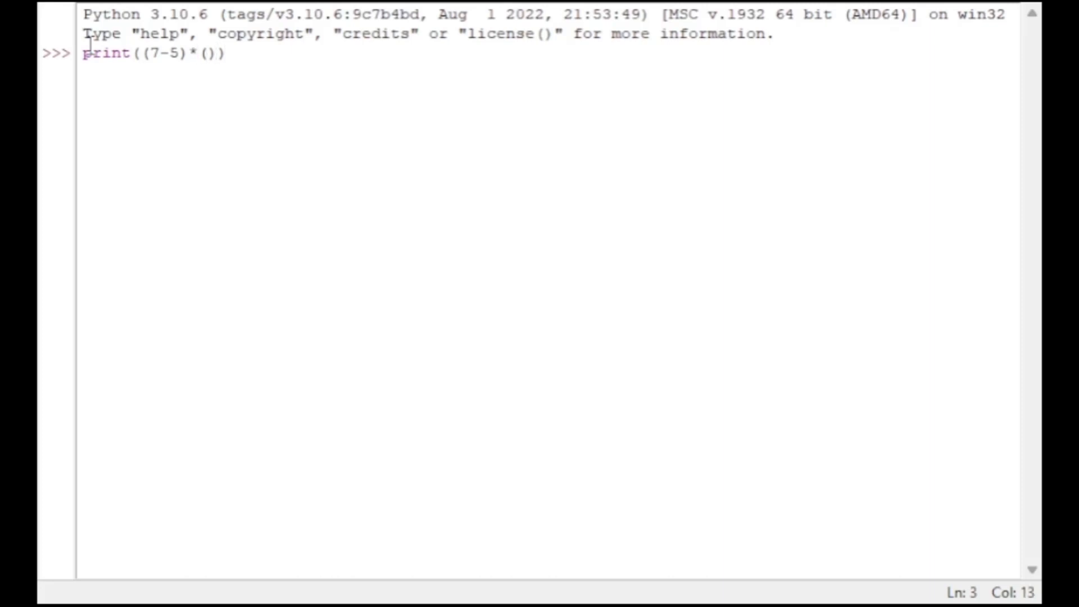
pyautogui.write('6/2')
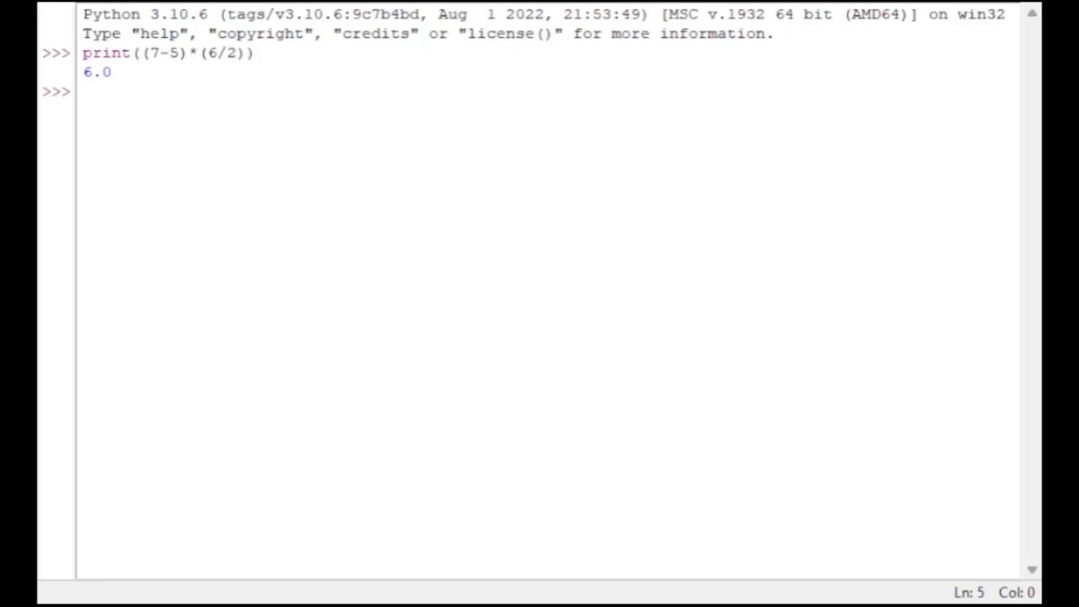
# Enter the exponent expression print(5**2) at the prompt
pyautogui.write('print')
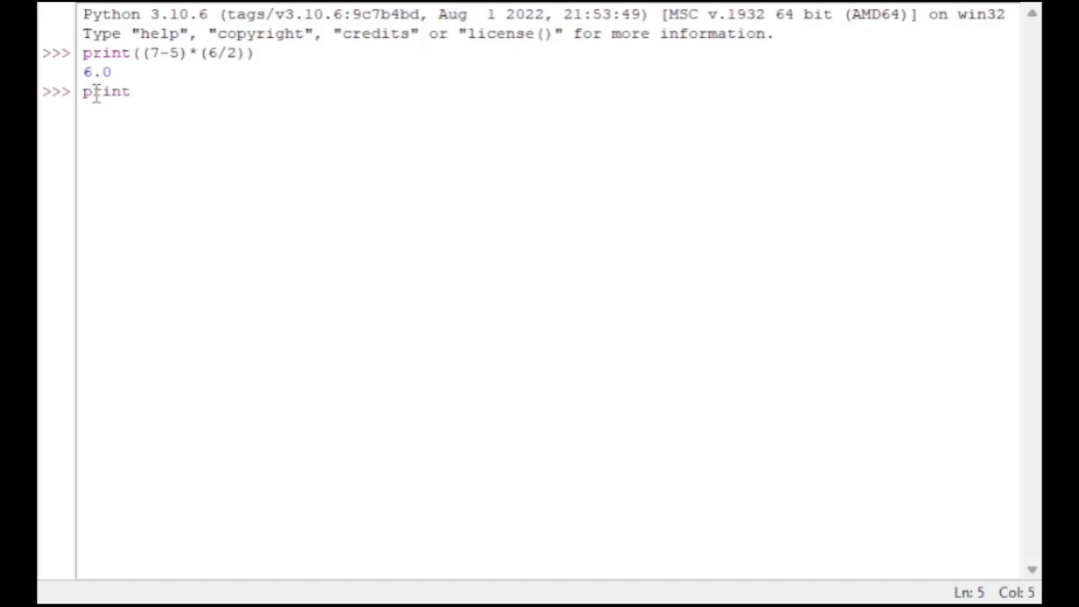
pyautogui.write('(5')
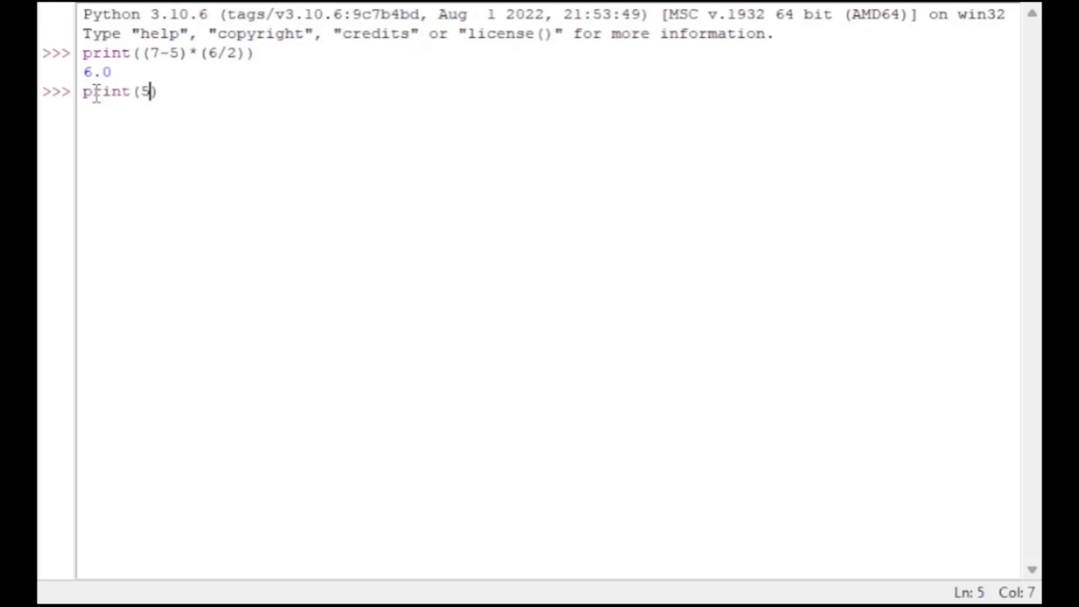
pyautogui.write('**')
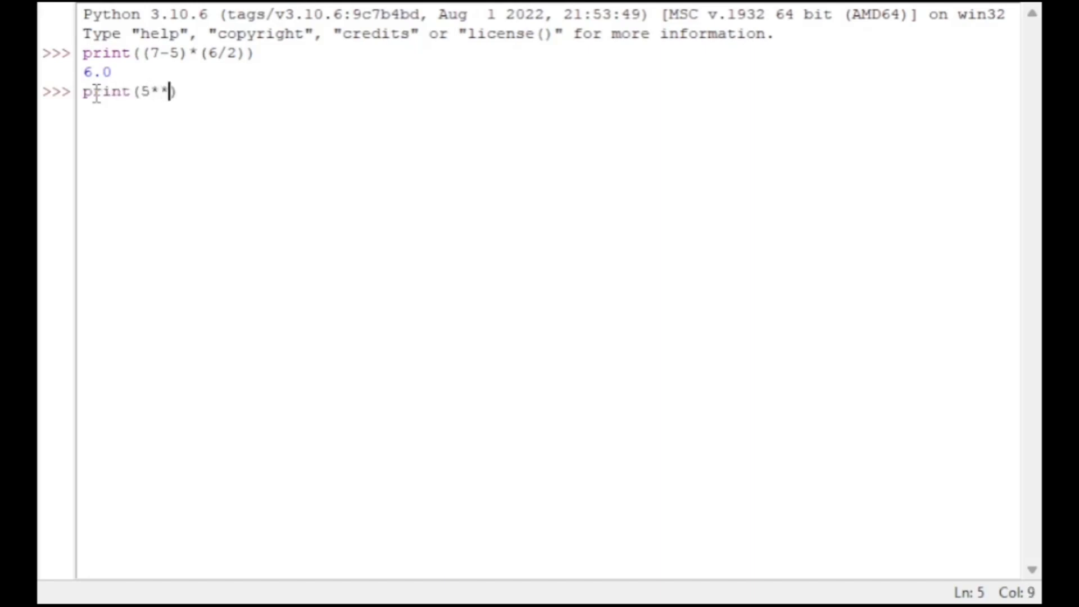
pyautogui.write('2)')
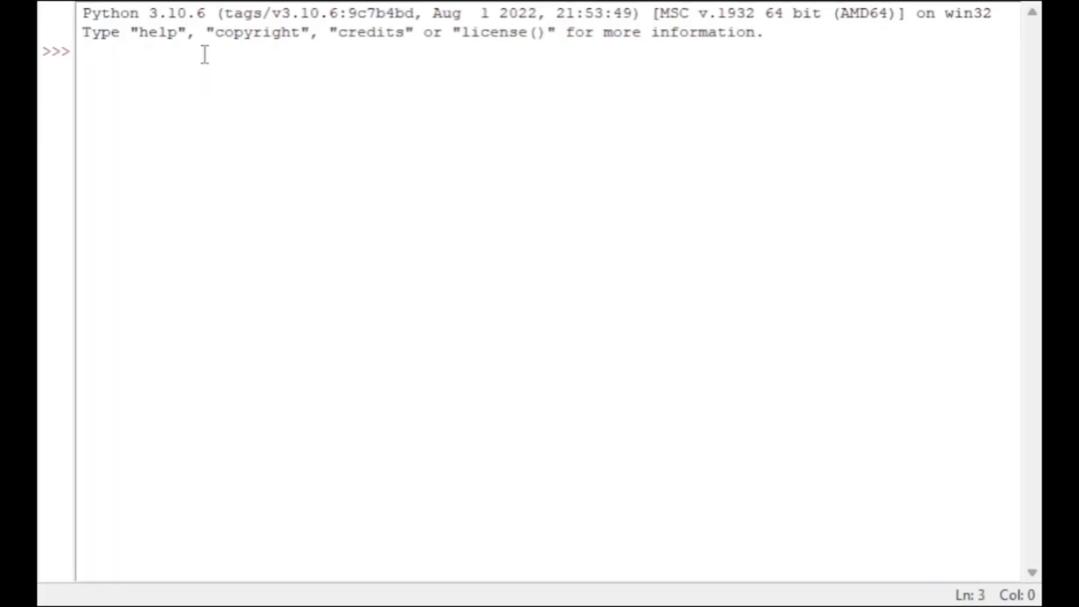
# Evaluate print(10/3) giving 3.3333333333333335, then floor division print(10//3)
pyautogui.write('print()')
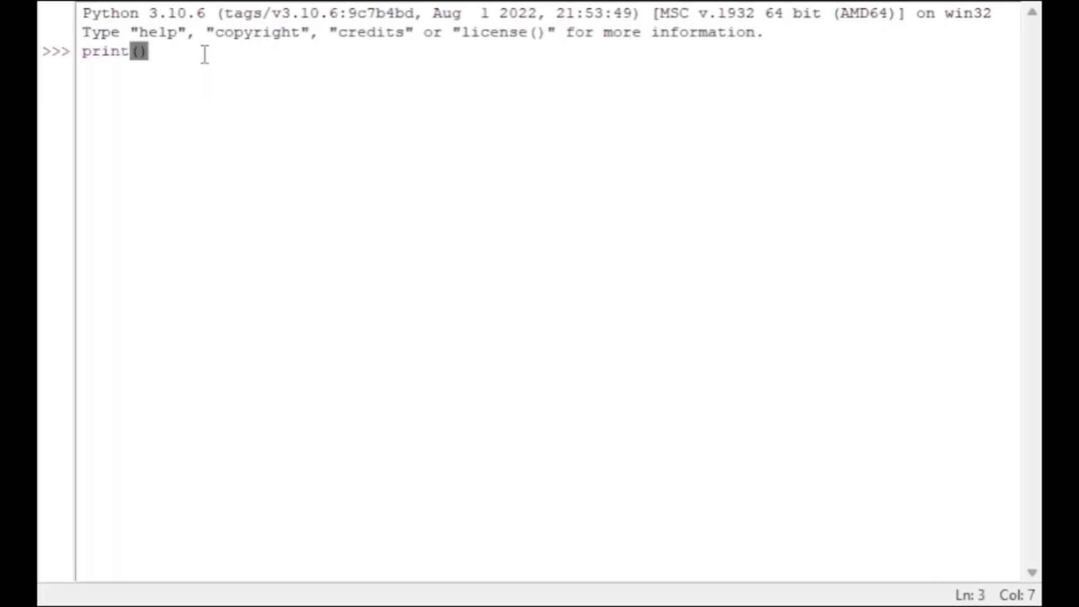
pyautogui.write('10/3')
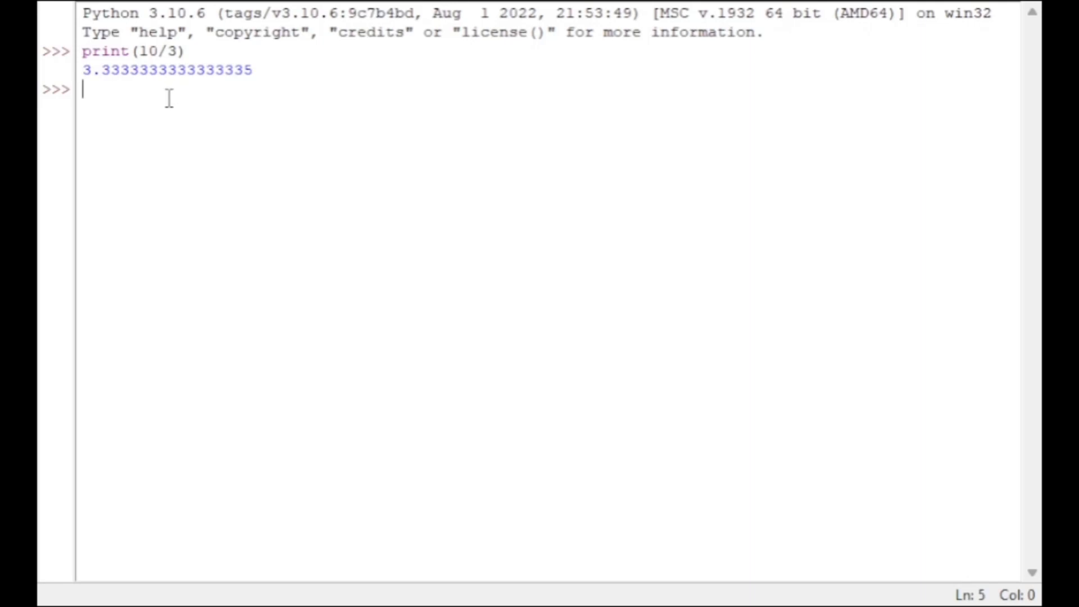
pyautogui.write('print')
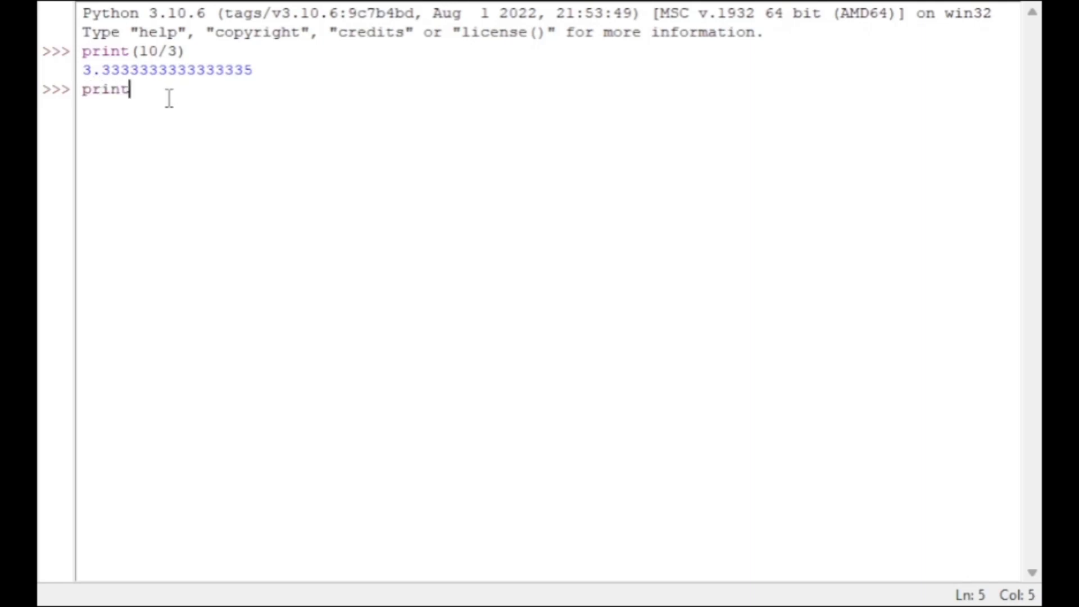
pyautogui.write('(10')
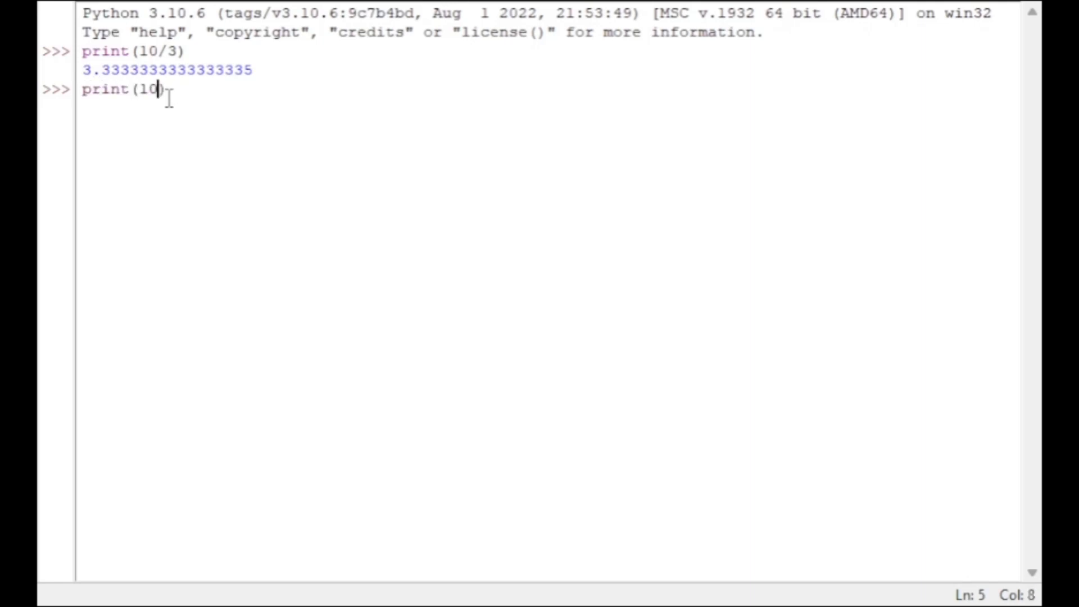
pyautogui.write('//3')
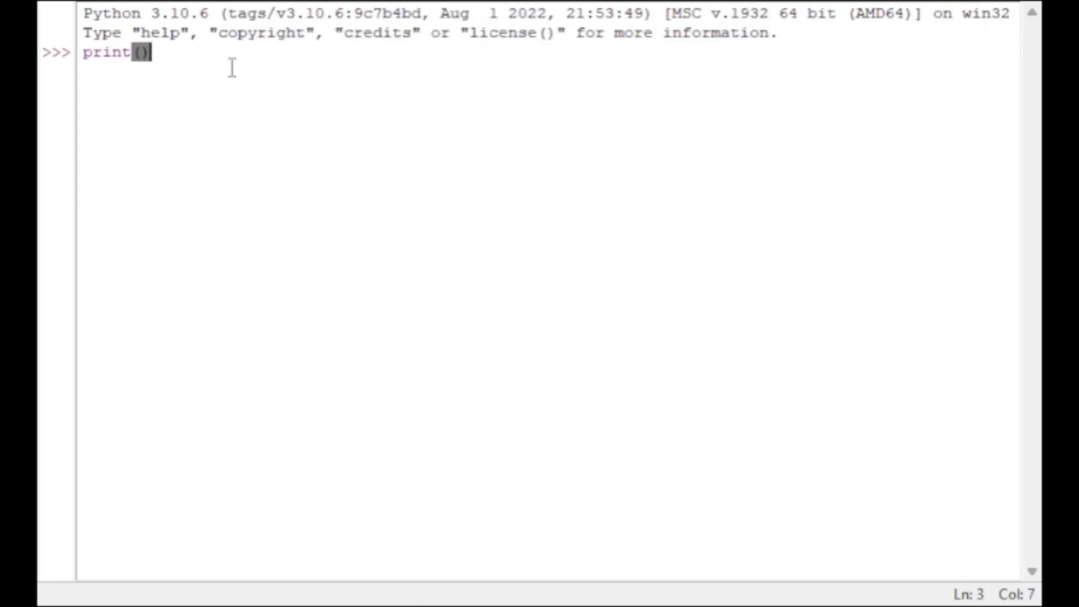
# Evaluate the modulo expressions print(5%2) and print(4%2), returning 1 and 0
pyautogui.write('5')
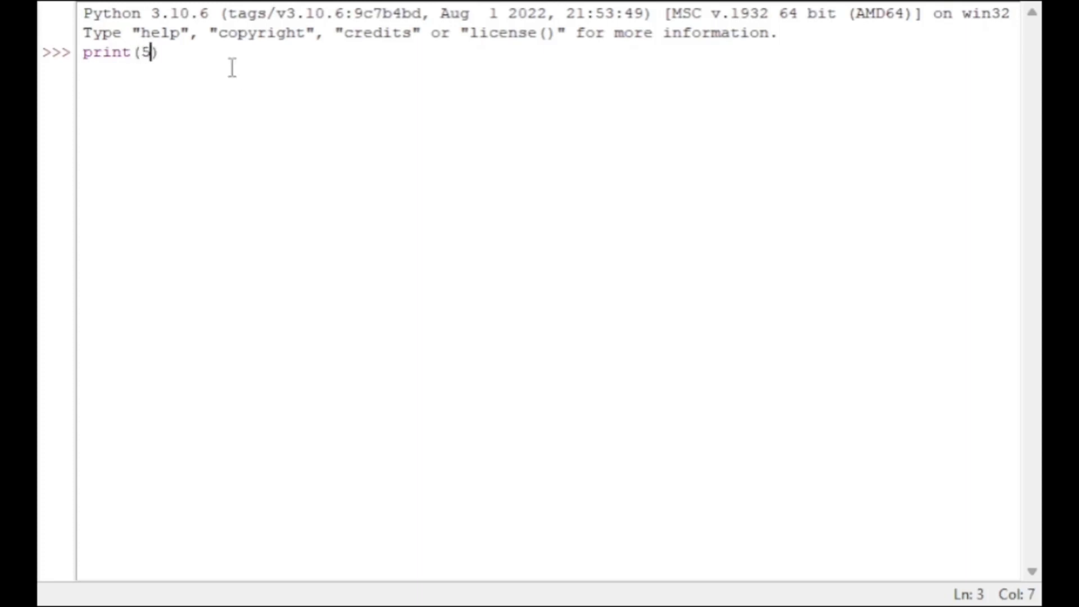
pyautogui.write('%2')
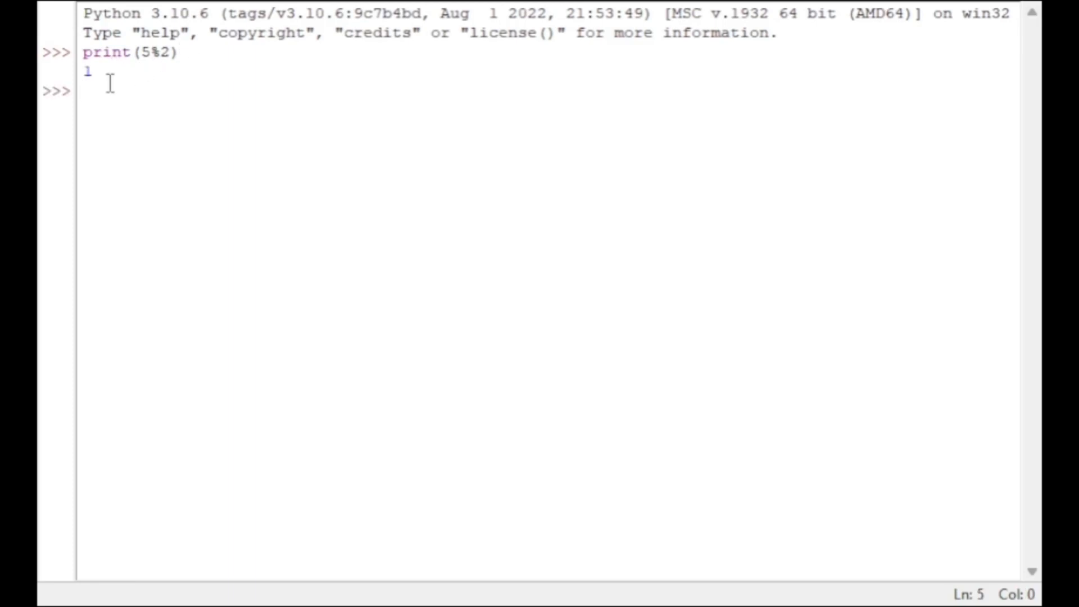
pyautogui.write('print')
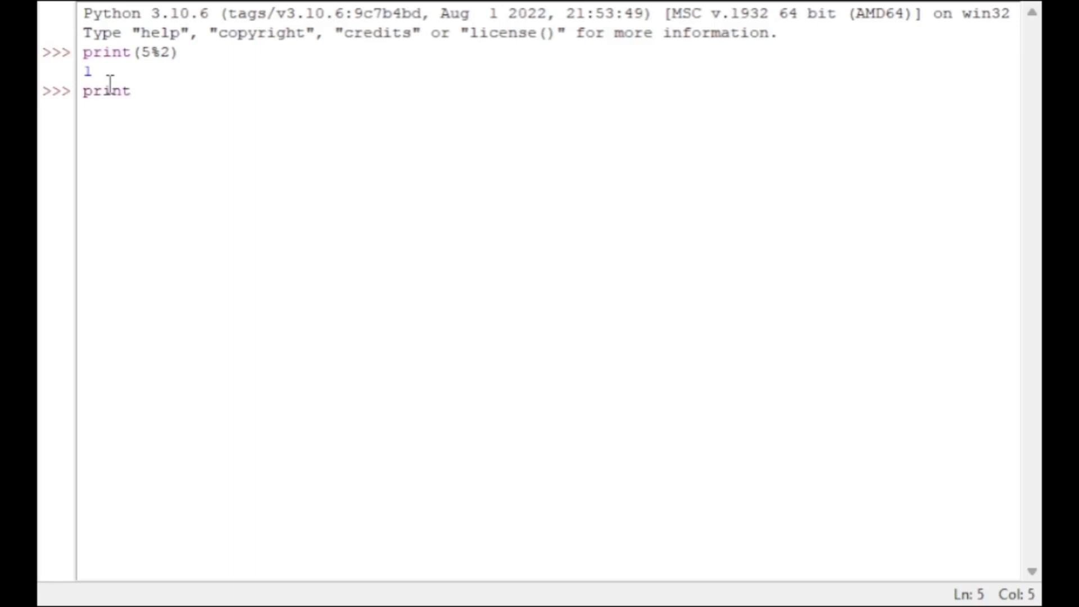
pyautogui.write('(4)')
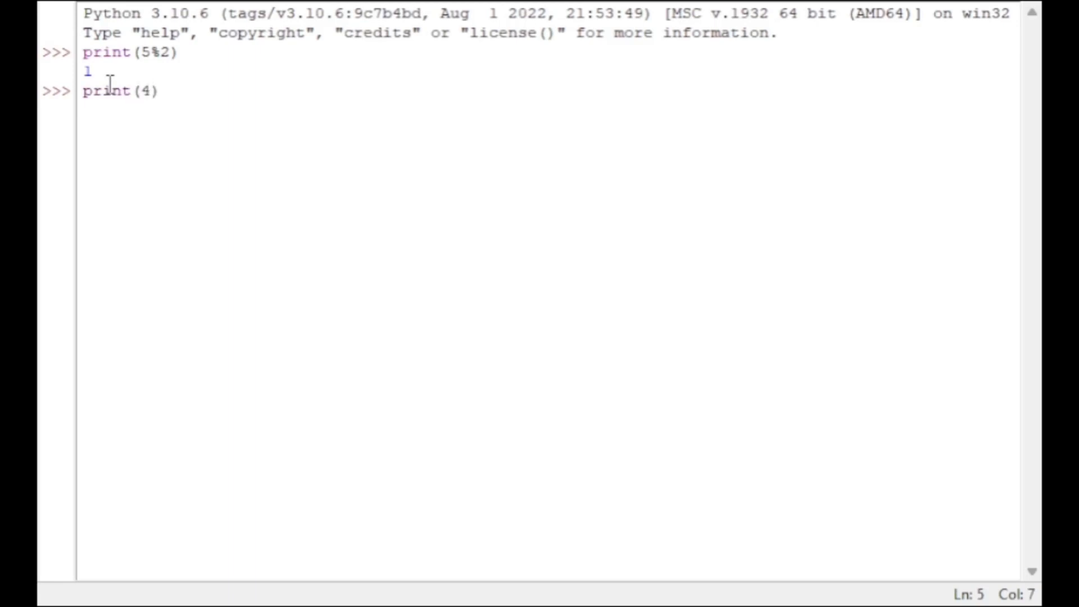
pyautogui.write('%3')
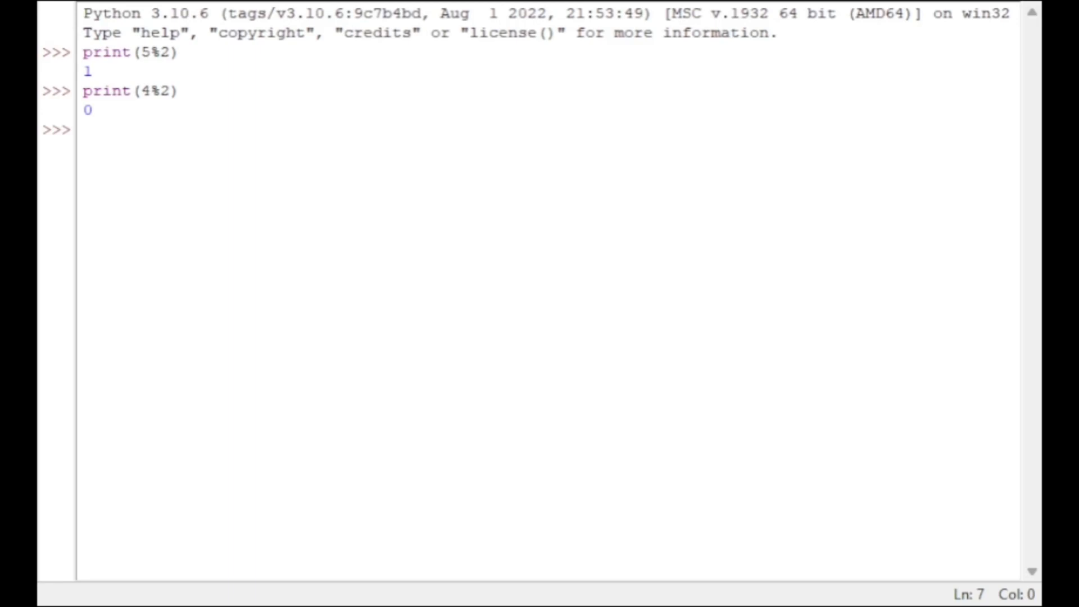
# Evaluate the comparisons print(5>2) and print(10<7), returning True and False
pyautogui.write('print')
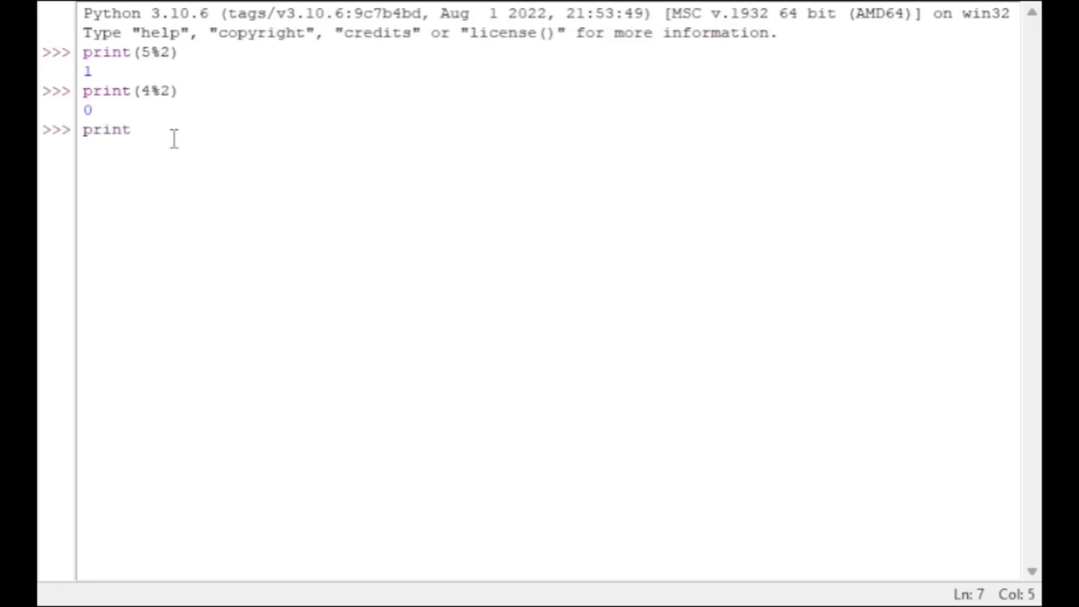
pyautogui.write('(5)')
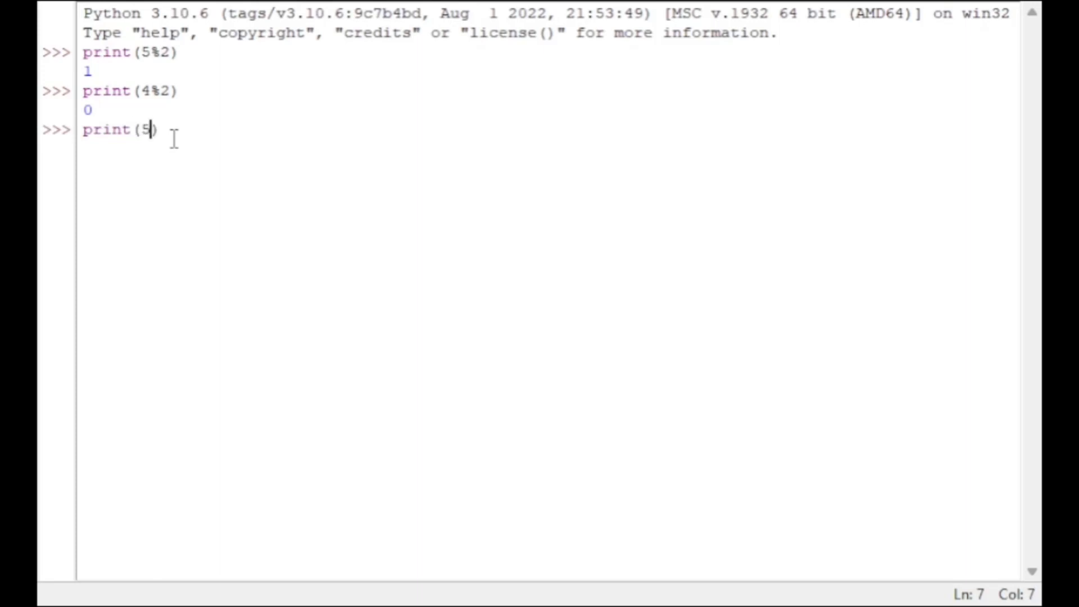
pyautogui.write('>2)')
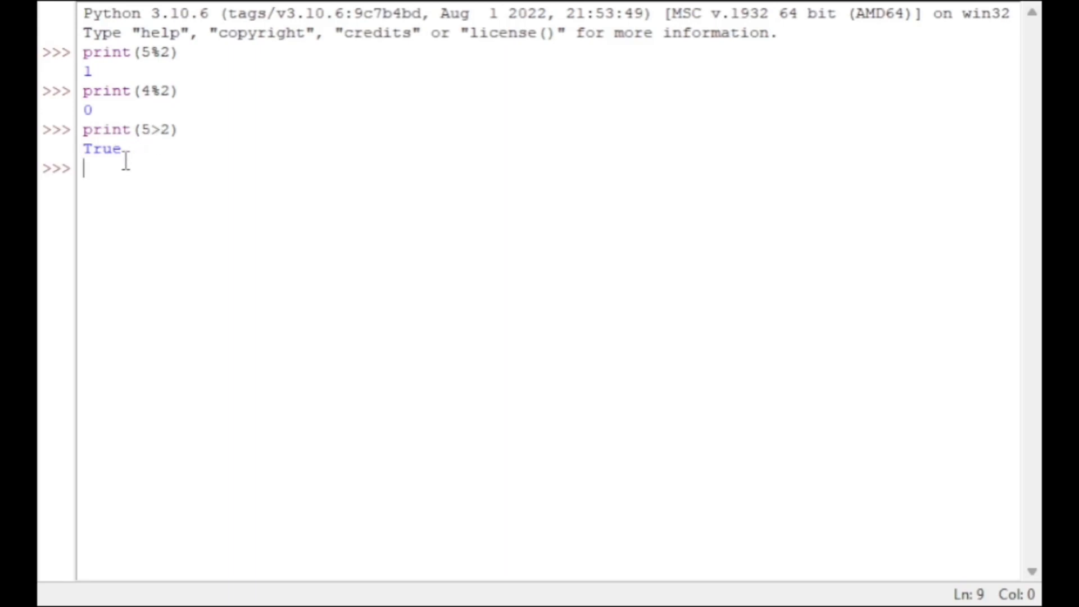
pyautogui.write('p')
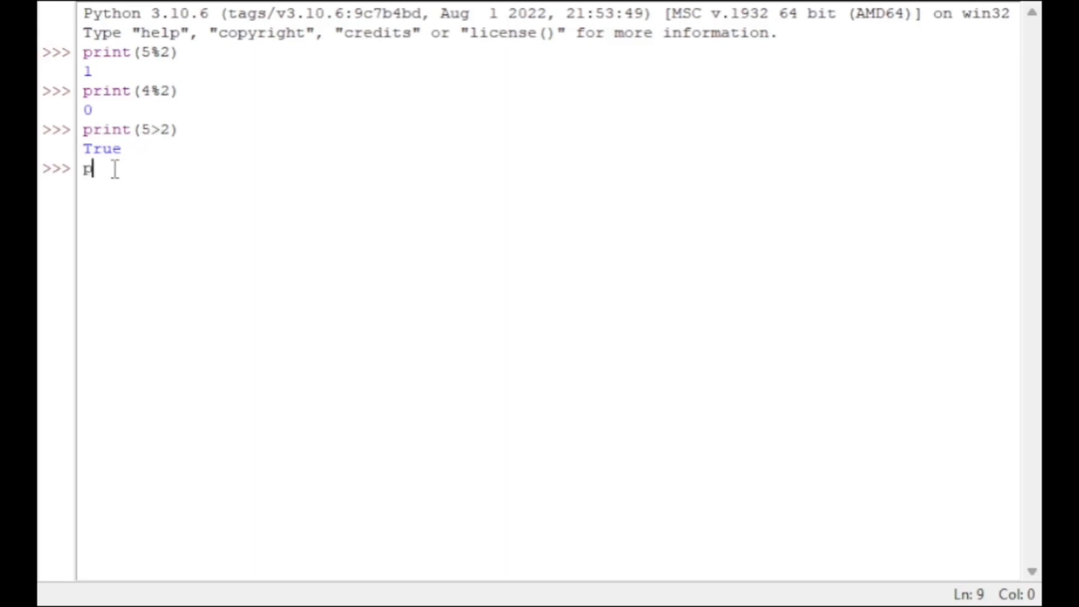
pyautogui.write('rint()')
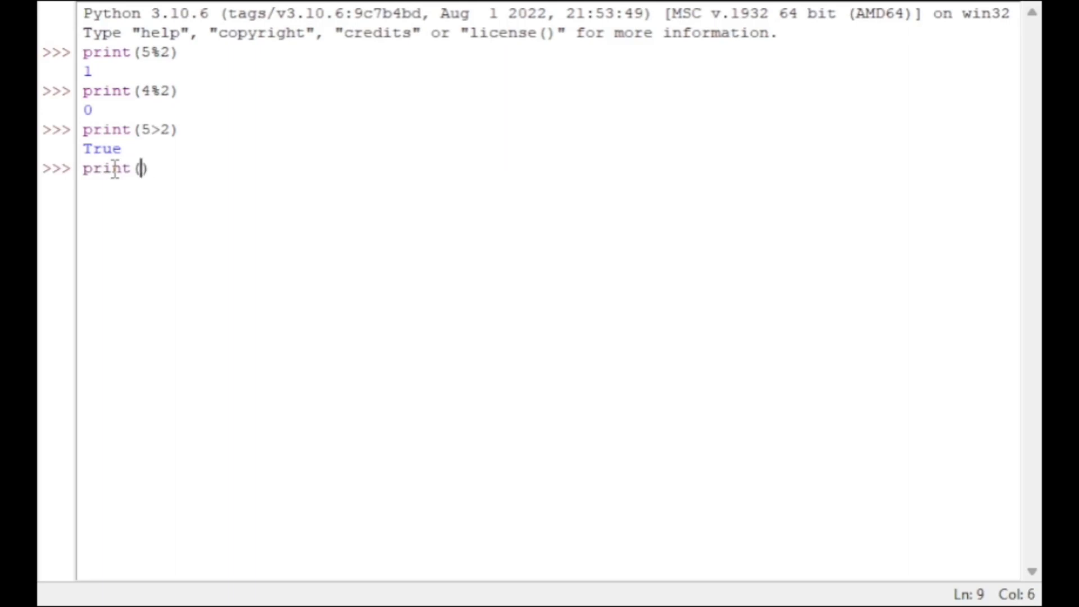
pyautogui.write('10<')
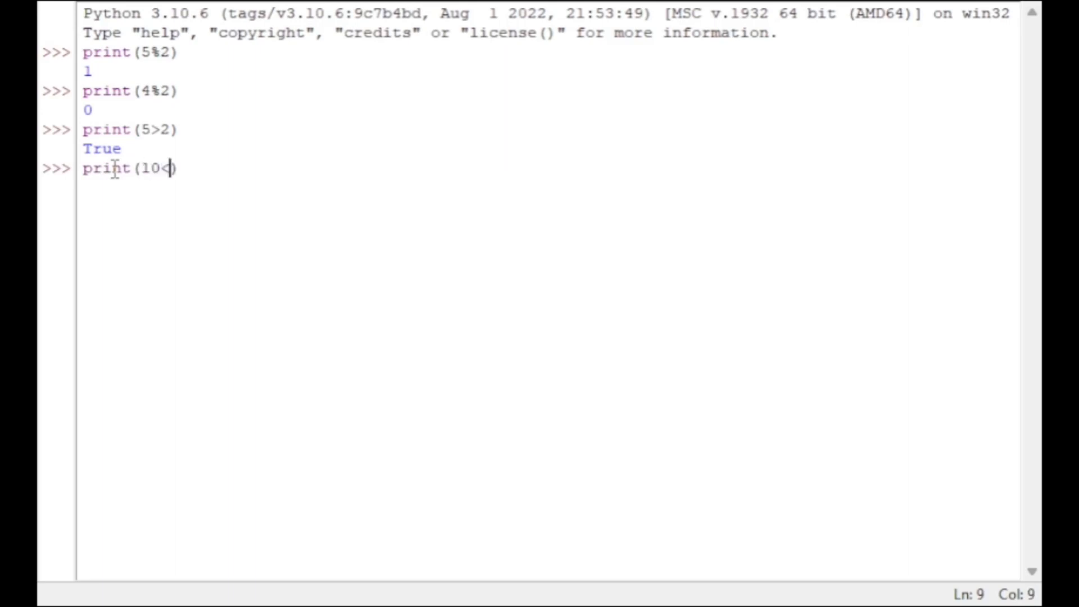
pyautogui.write('7)')
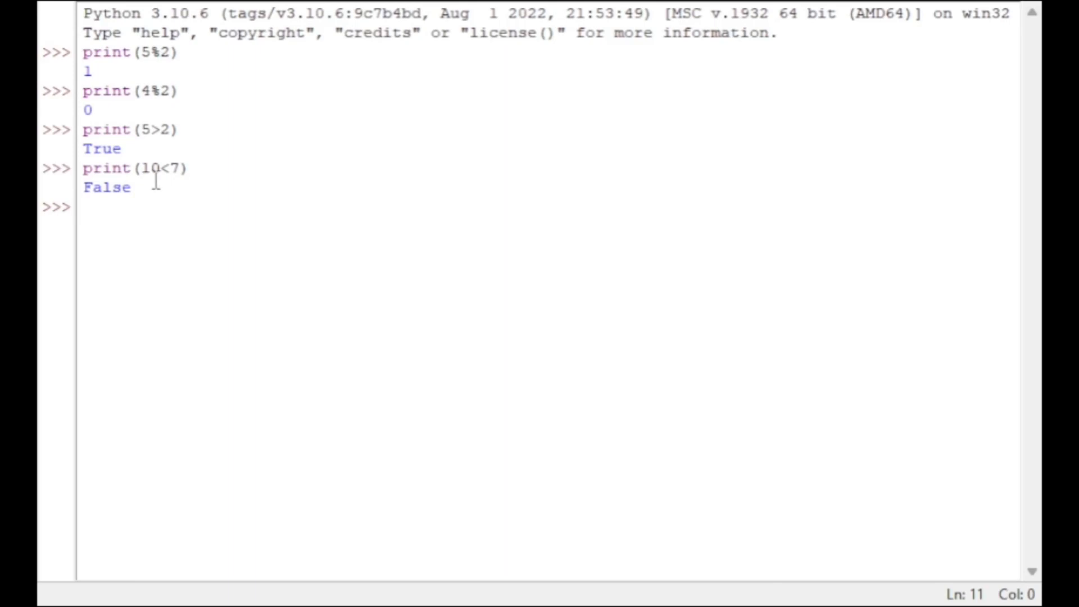
pyautogui.moveTo(404, 254)
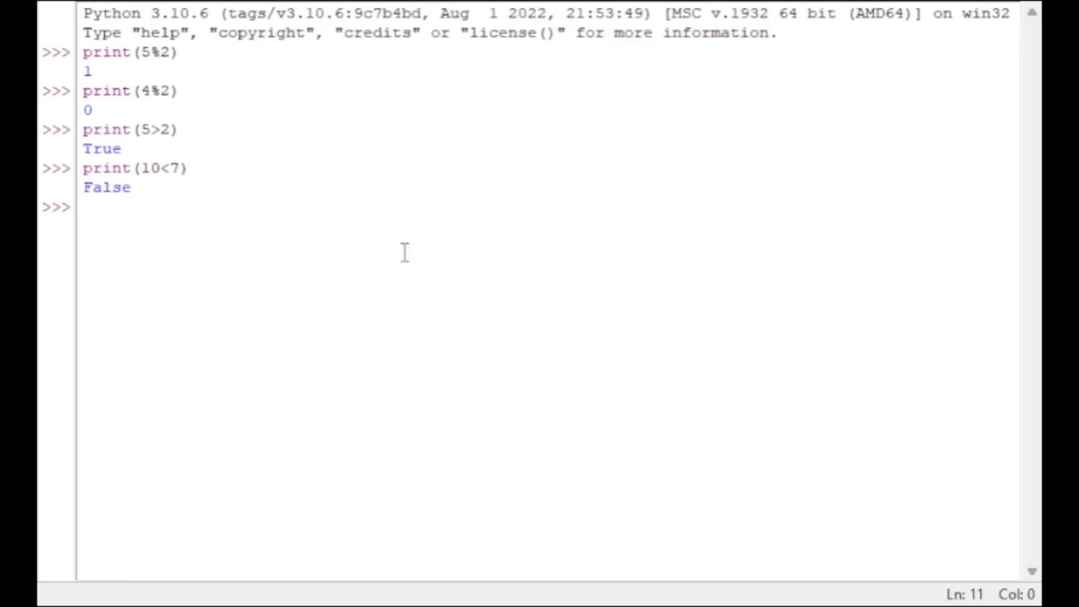
pyautogui.moveTo(246, 223)
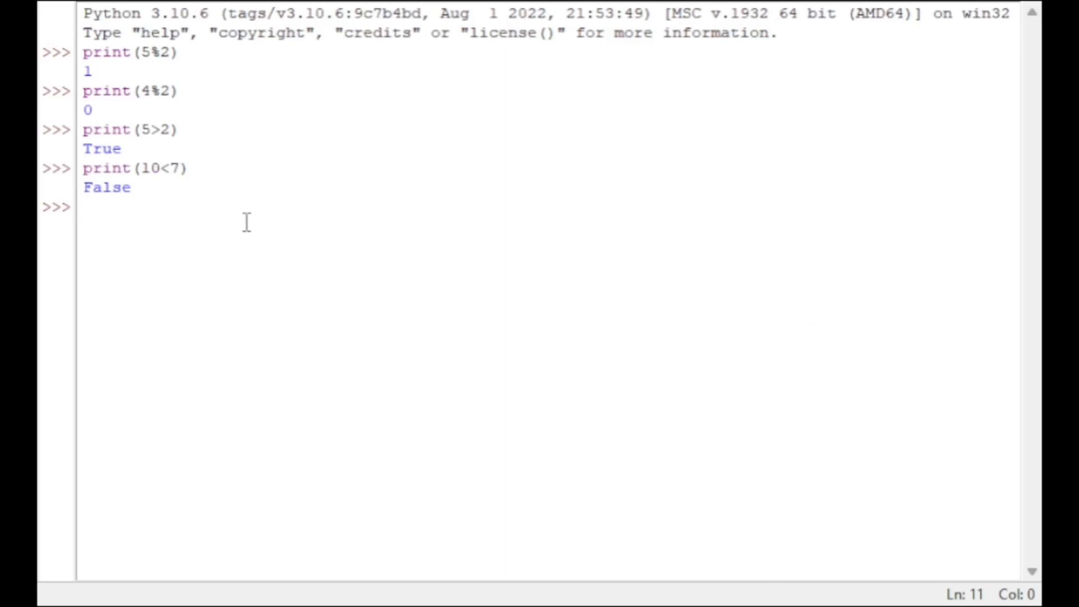